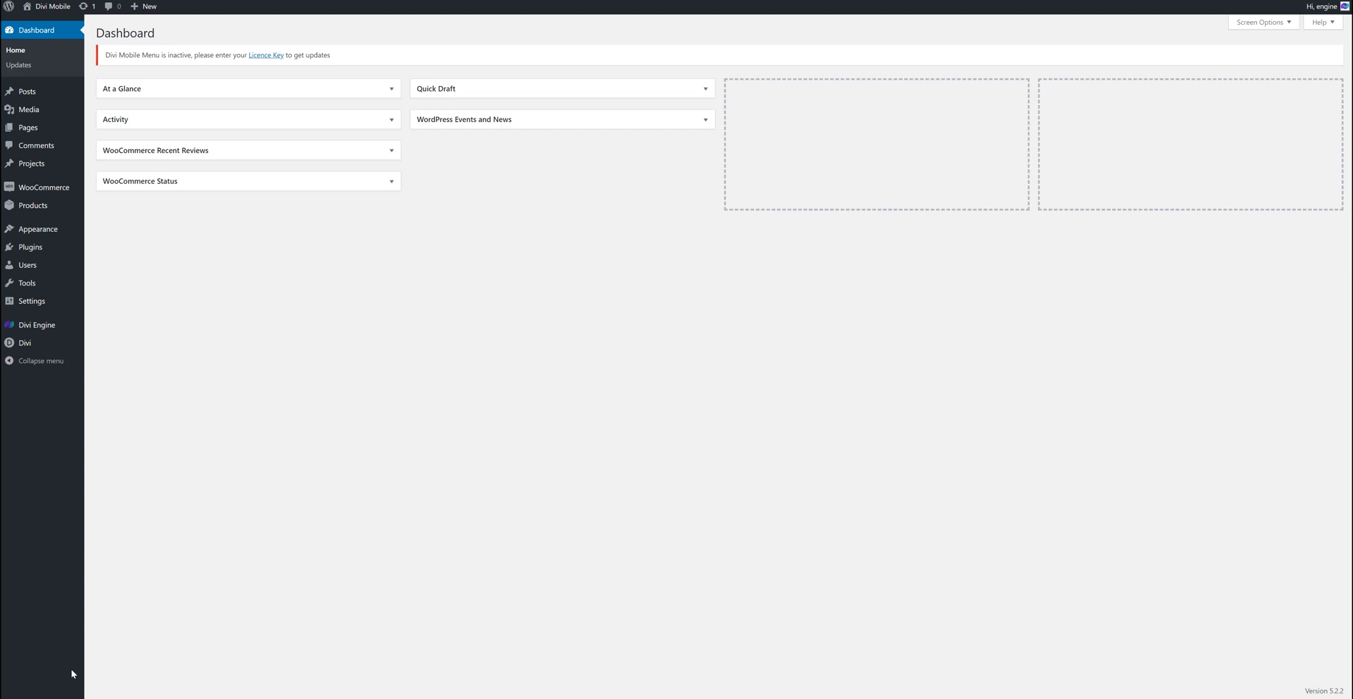
mouse_move(37, 324)
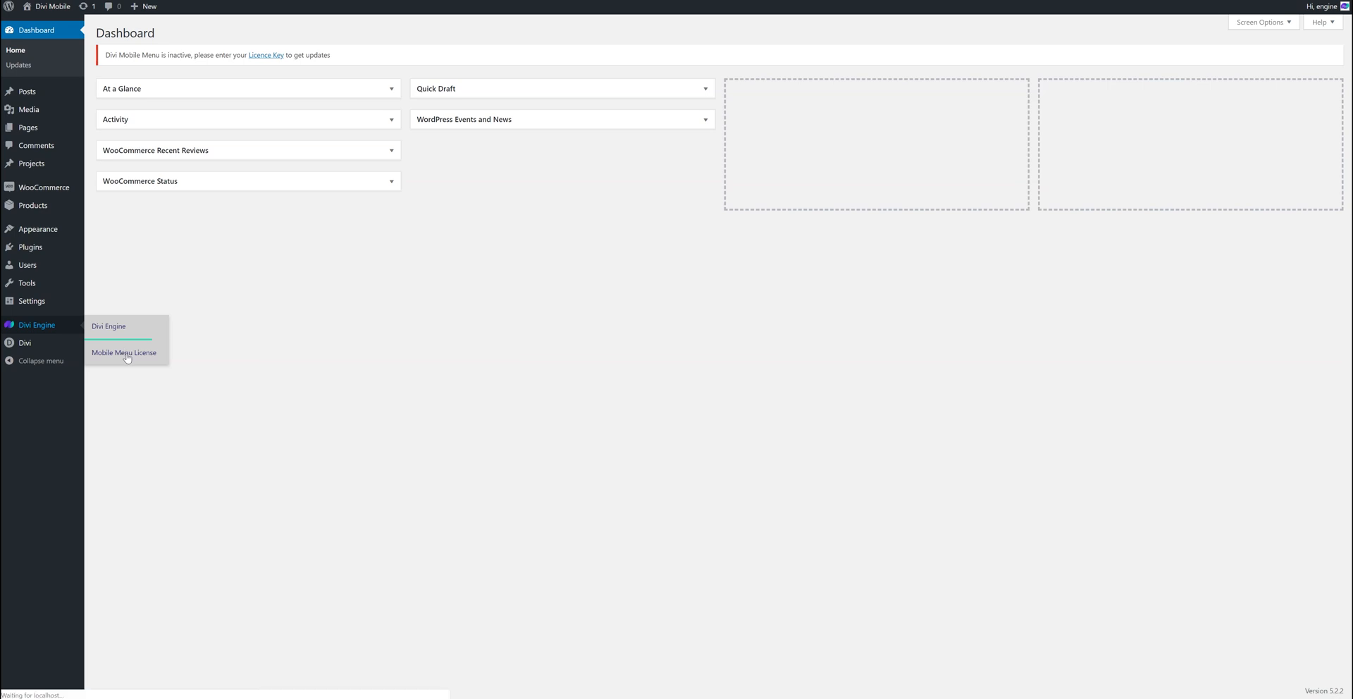
Step: Go to the Divi Mobile Menu Software License page with its empty license key field
click(123, 352)
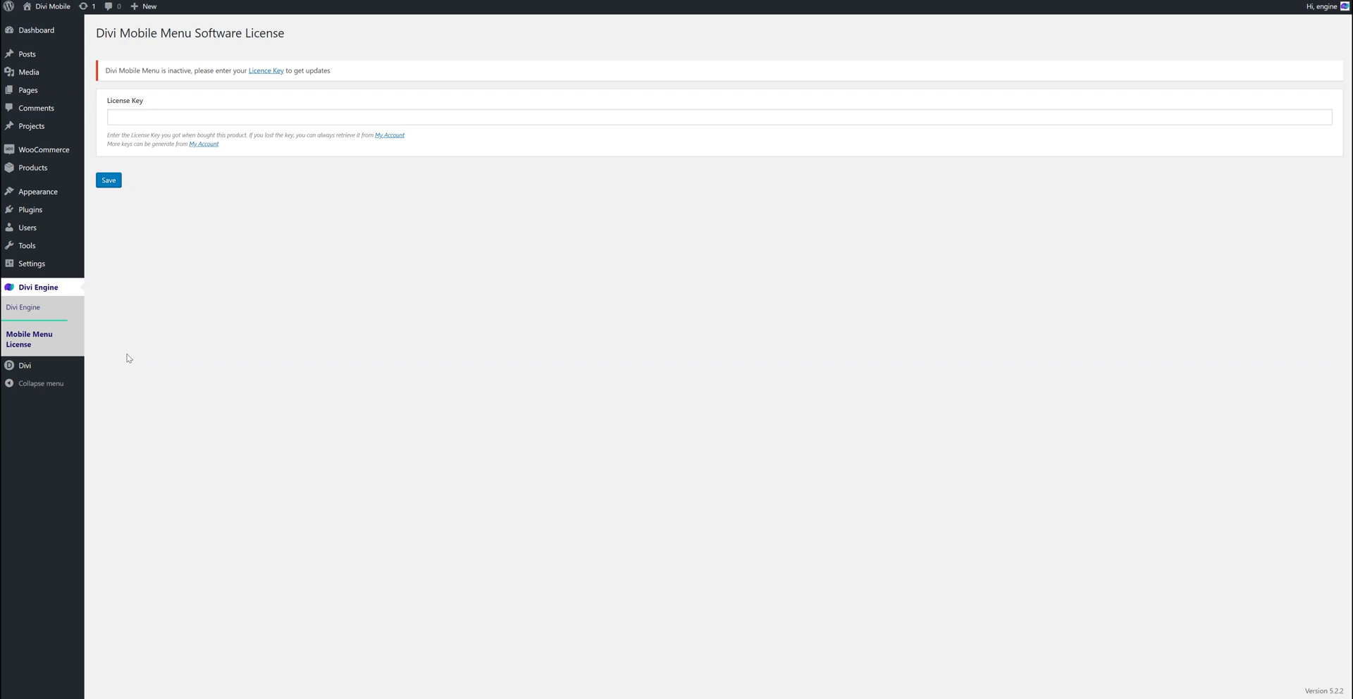
mouse_move(37, 191)
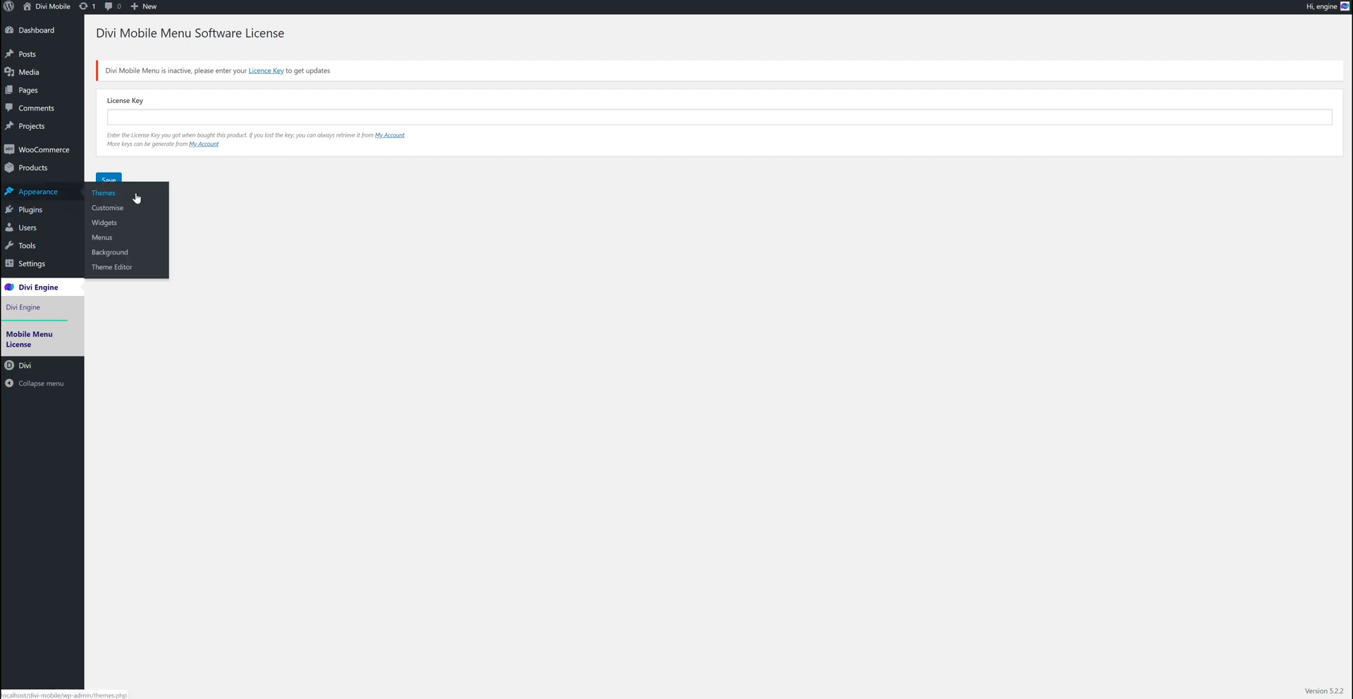
Step: Launch the theme Customizer via Appearance > Customise, showing settings beside a live preview
click(107, 208)
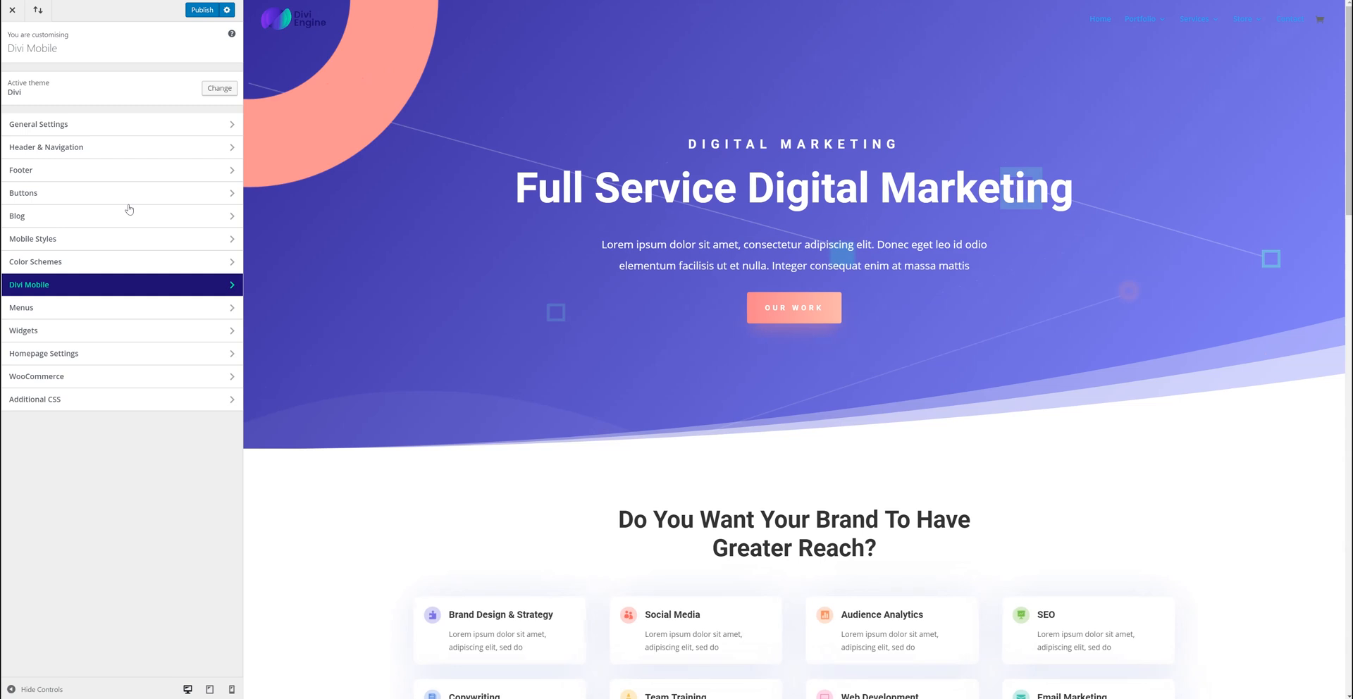
mouse_move(58, 308)
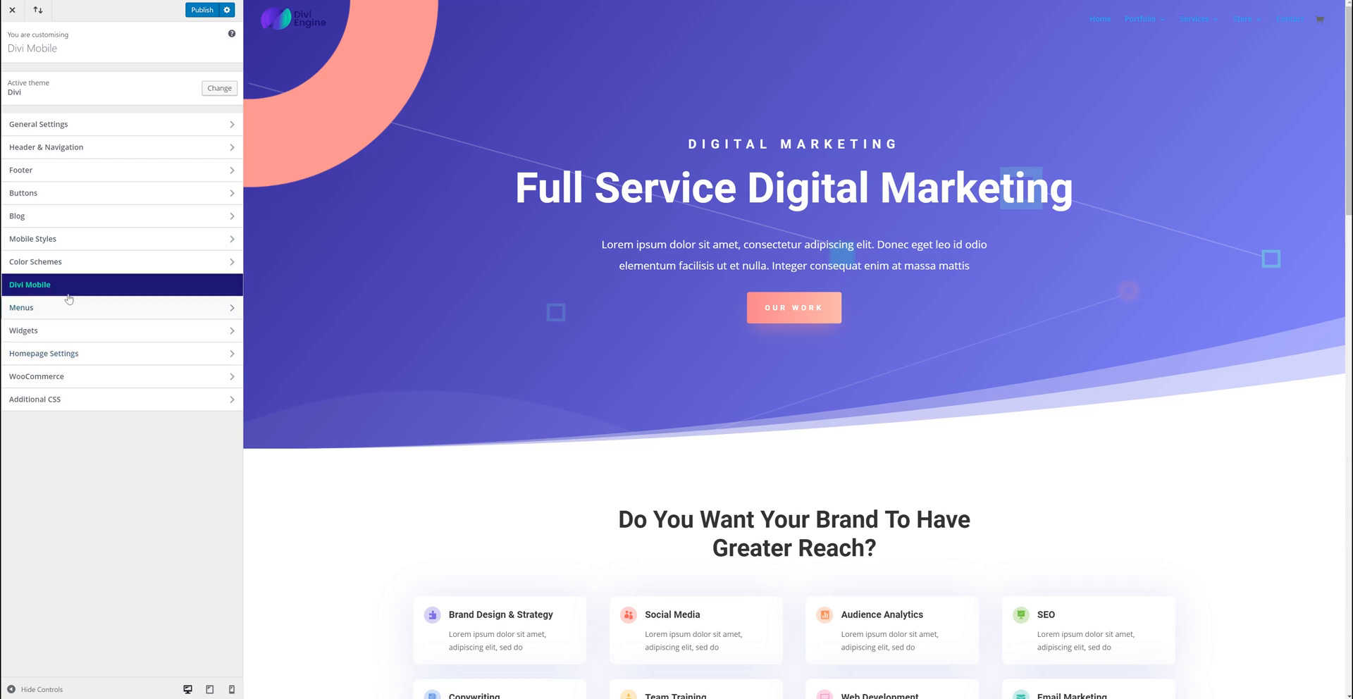
Step: Enter the Divi Mobile panel, switching the site preview to phone width
click(30, 284)
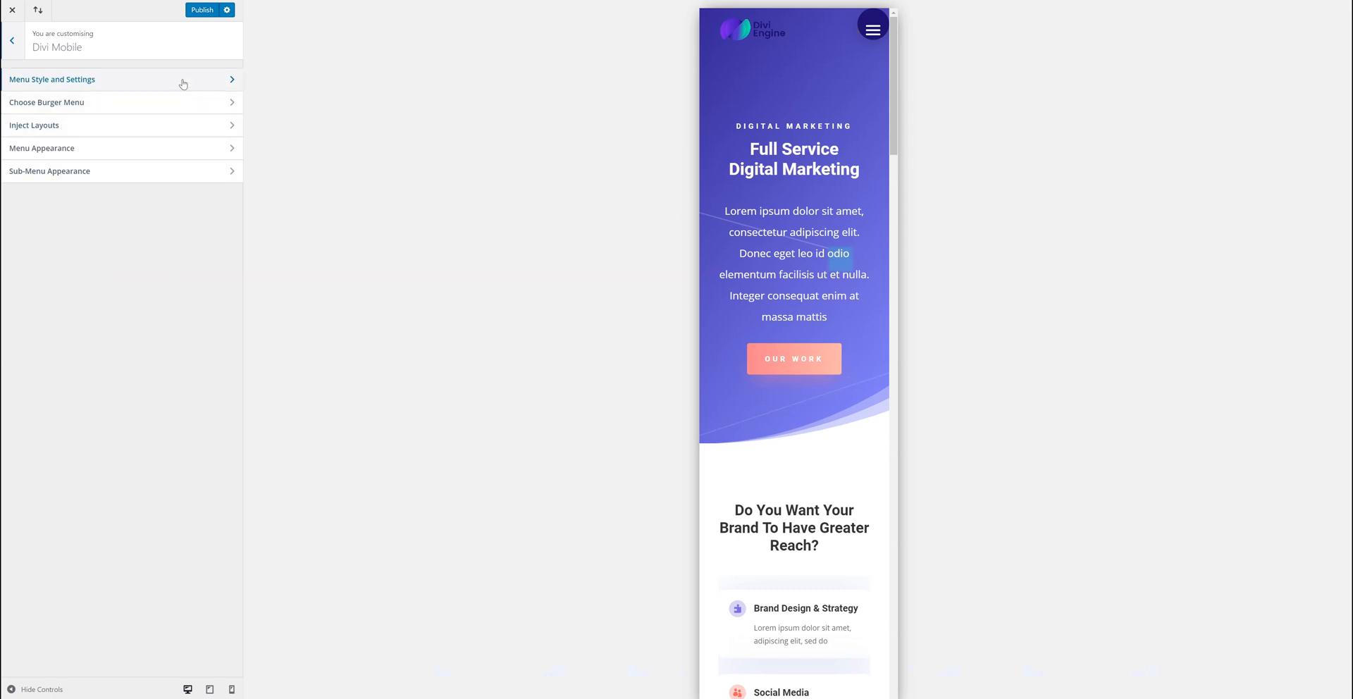
mouse_move(1004, 45)
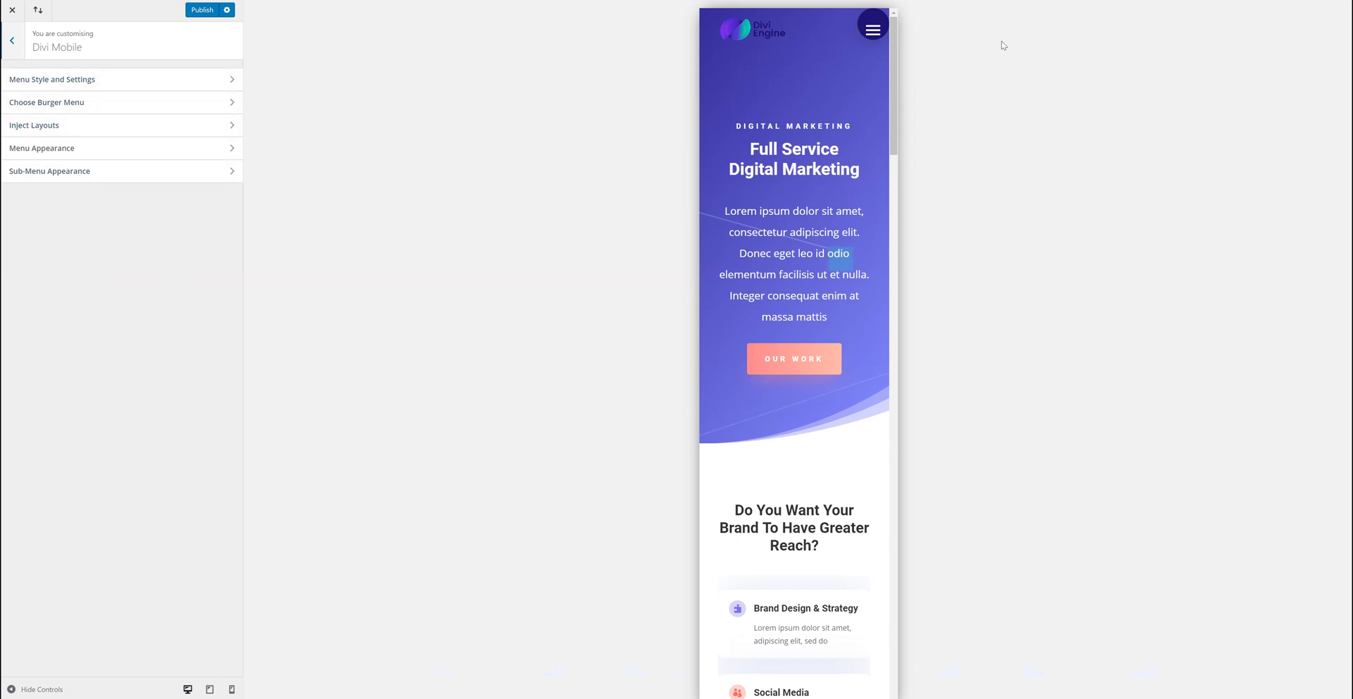
mouse_move(838, 150)
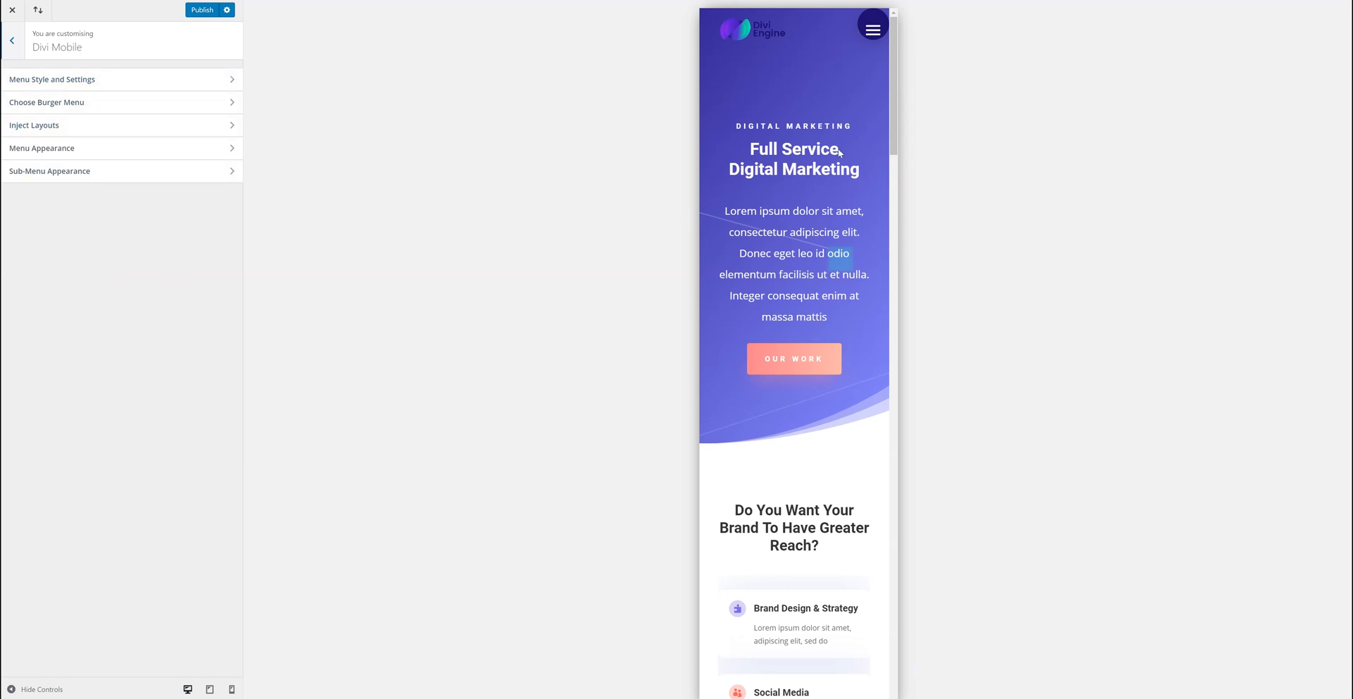
Step: In Menu Style and Settings, set Enable Preview Mode to Desktop for a full-width preview
click(51, 80)
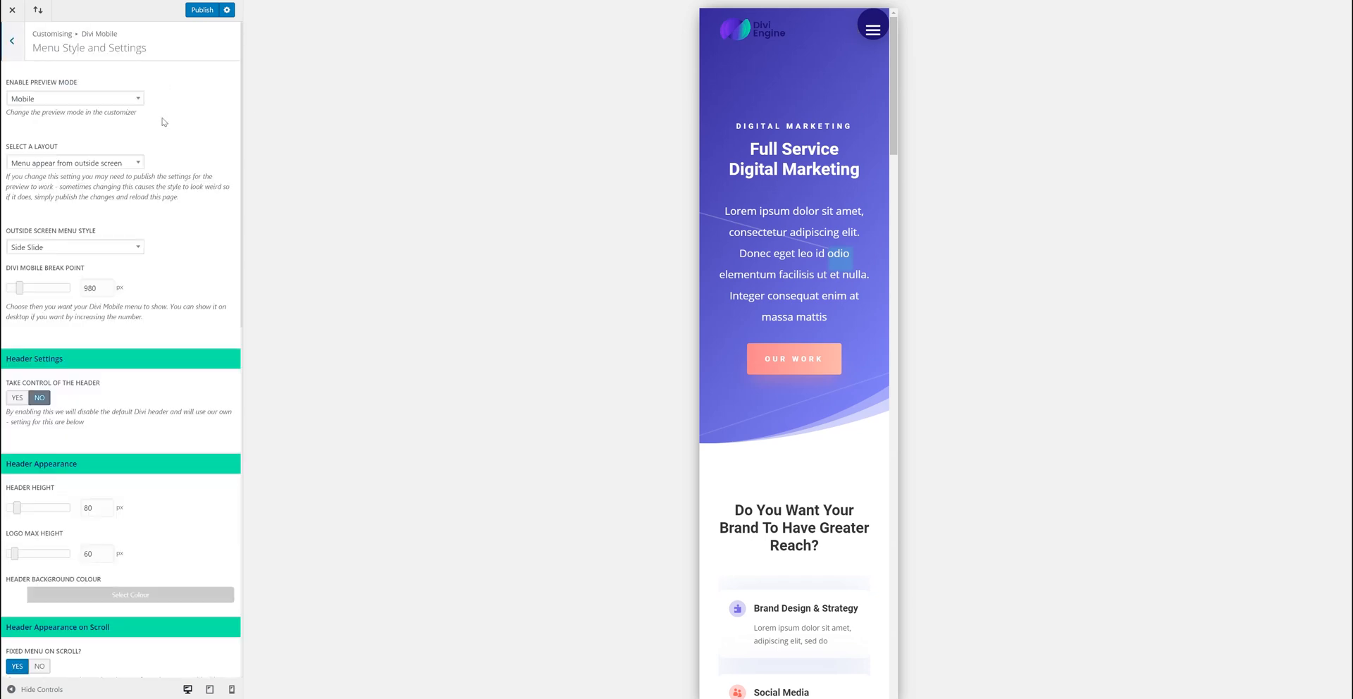
click(12, 41)
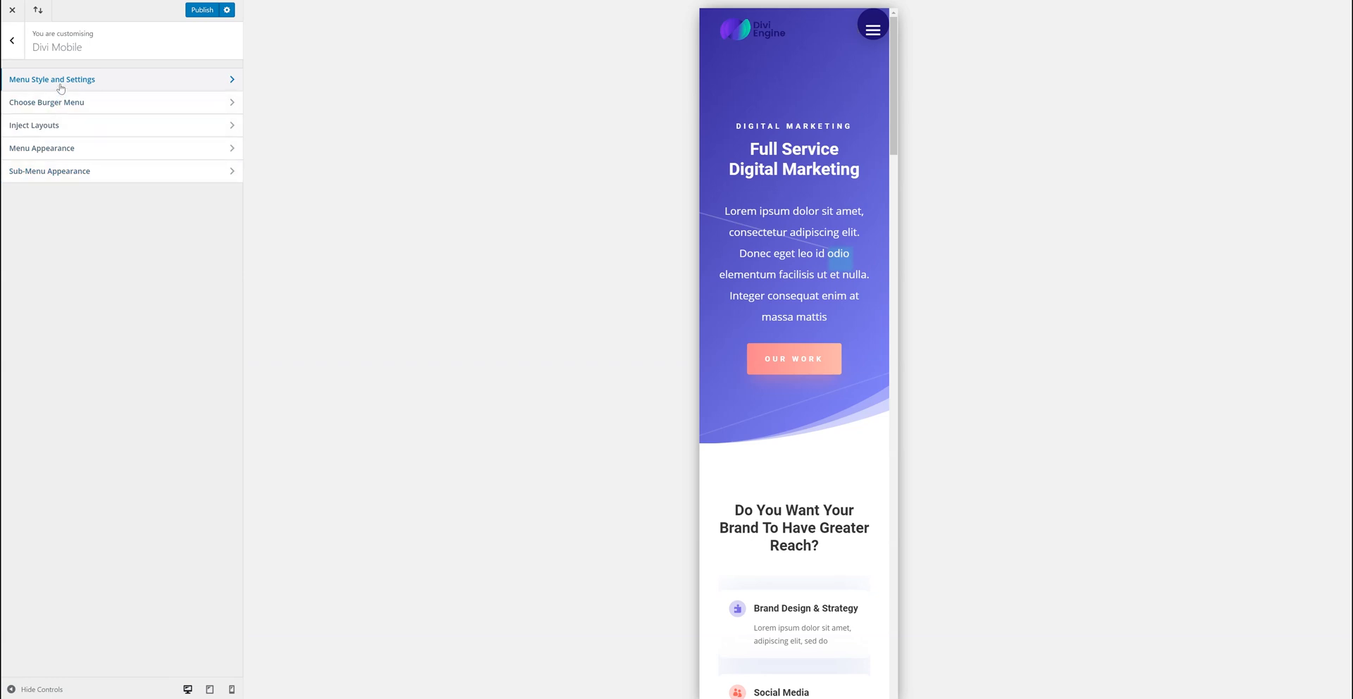
click(52, 79)
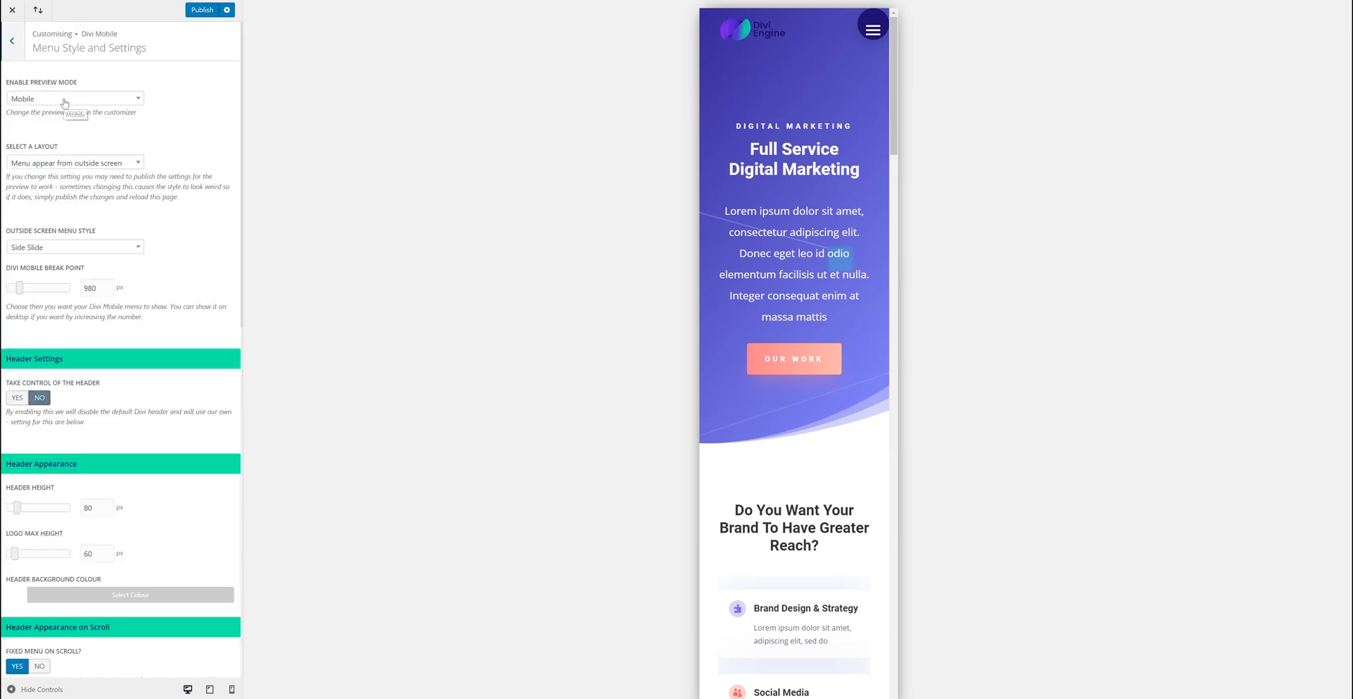
click(73, 99)
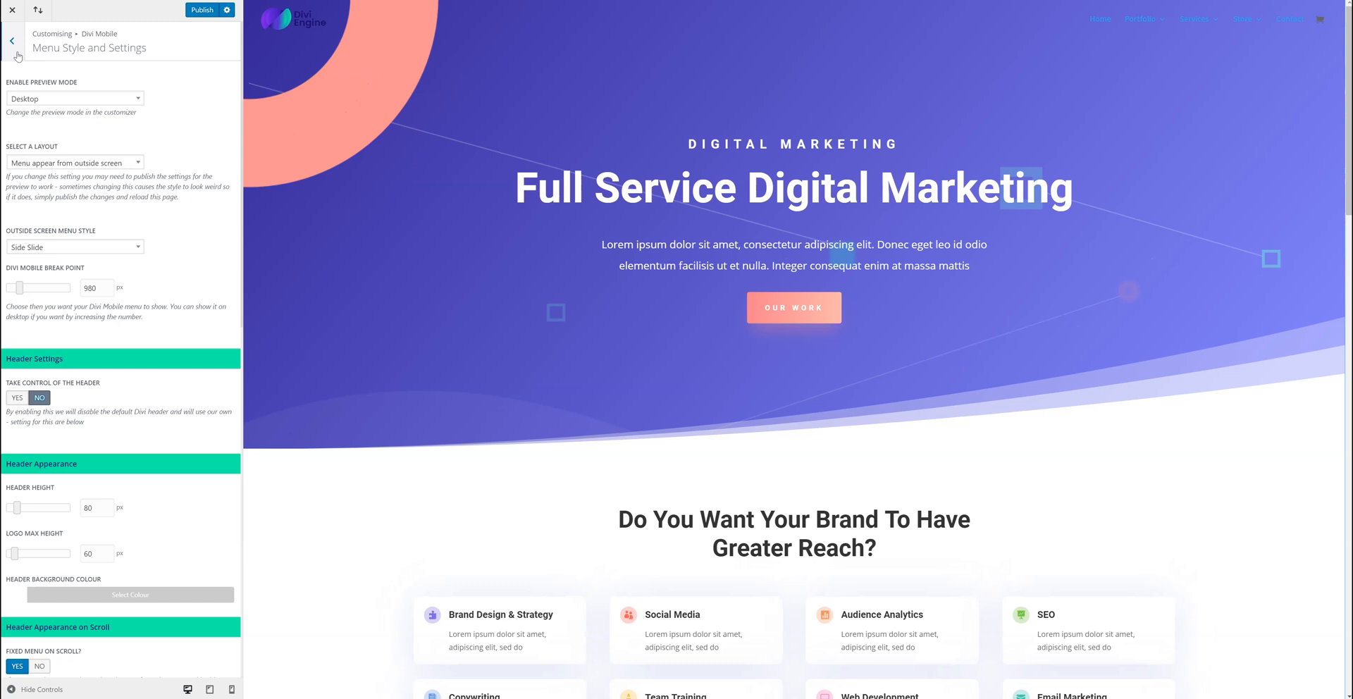
Step: Review the header settings with preview mode back on Mobile, then return to the option groups list
scroll(down, 3)
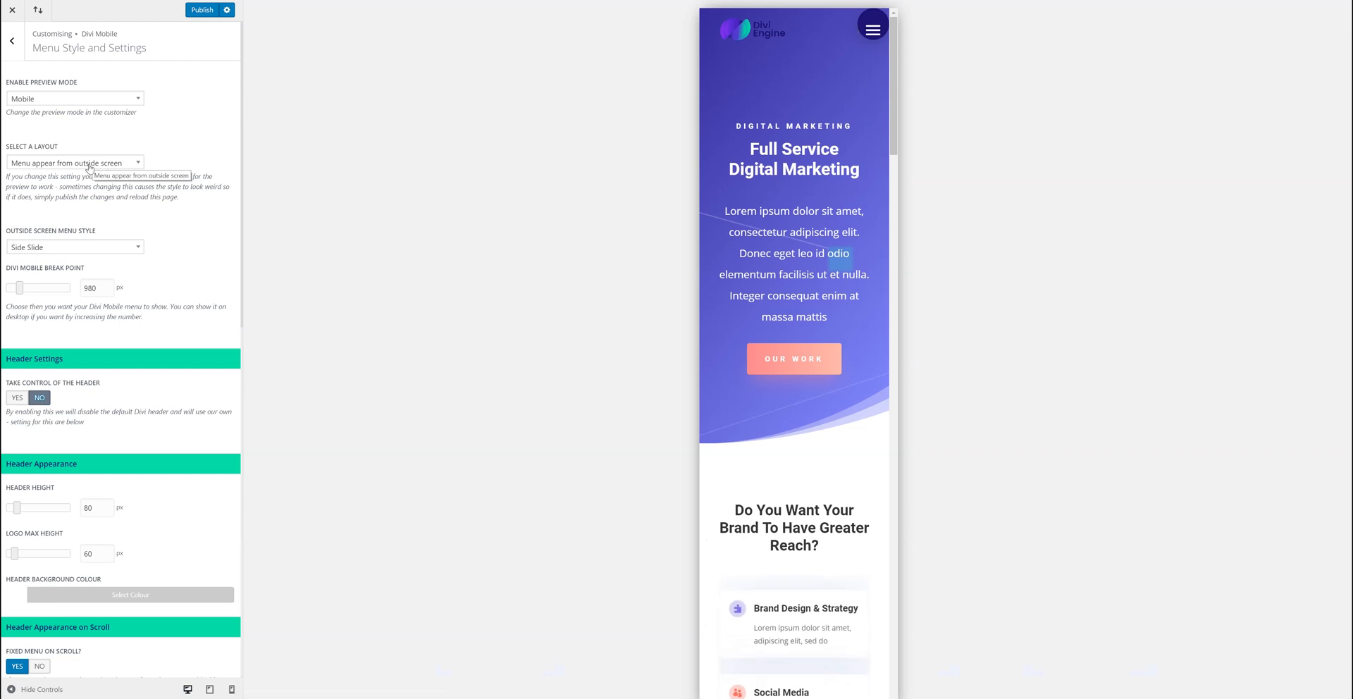
mouse_move(67, 342)
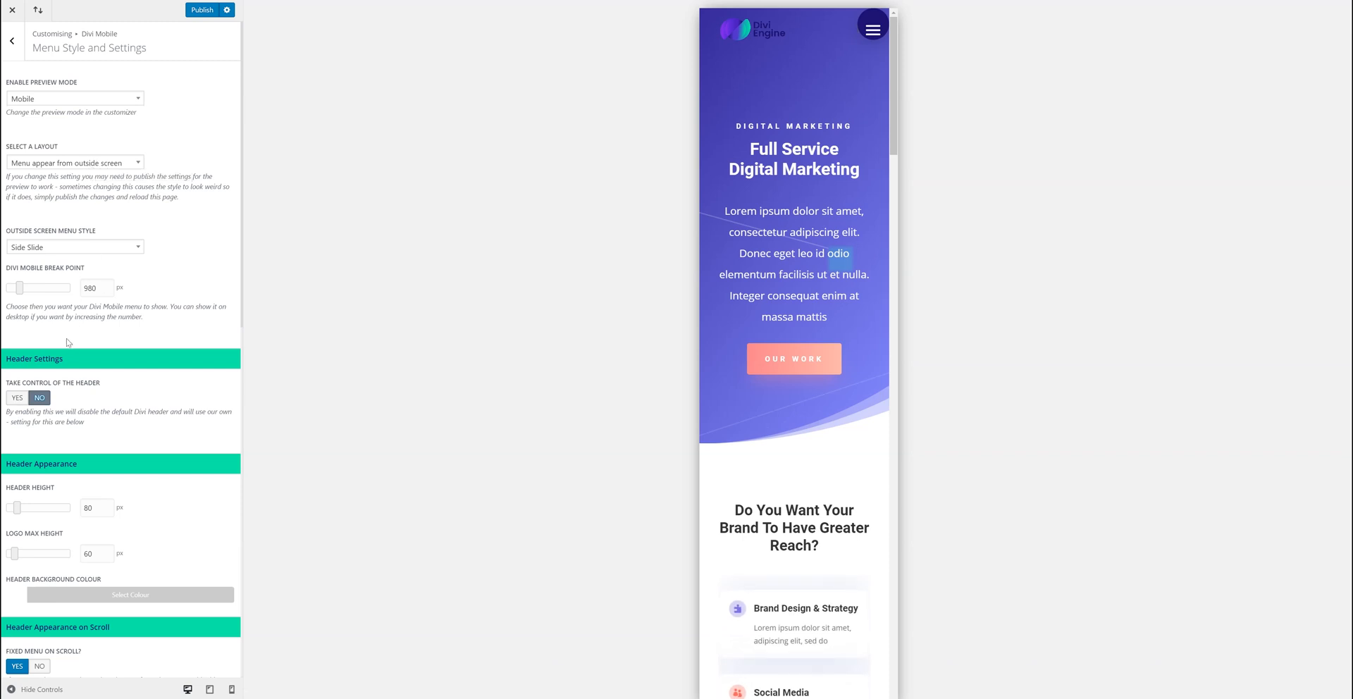
scroll(down, 3)
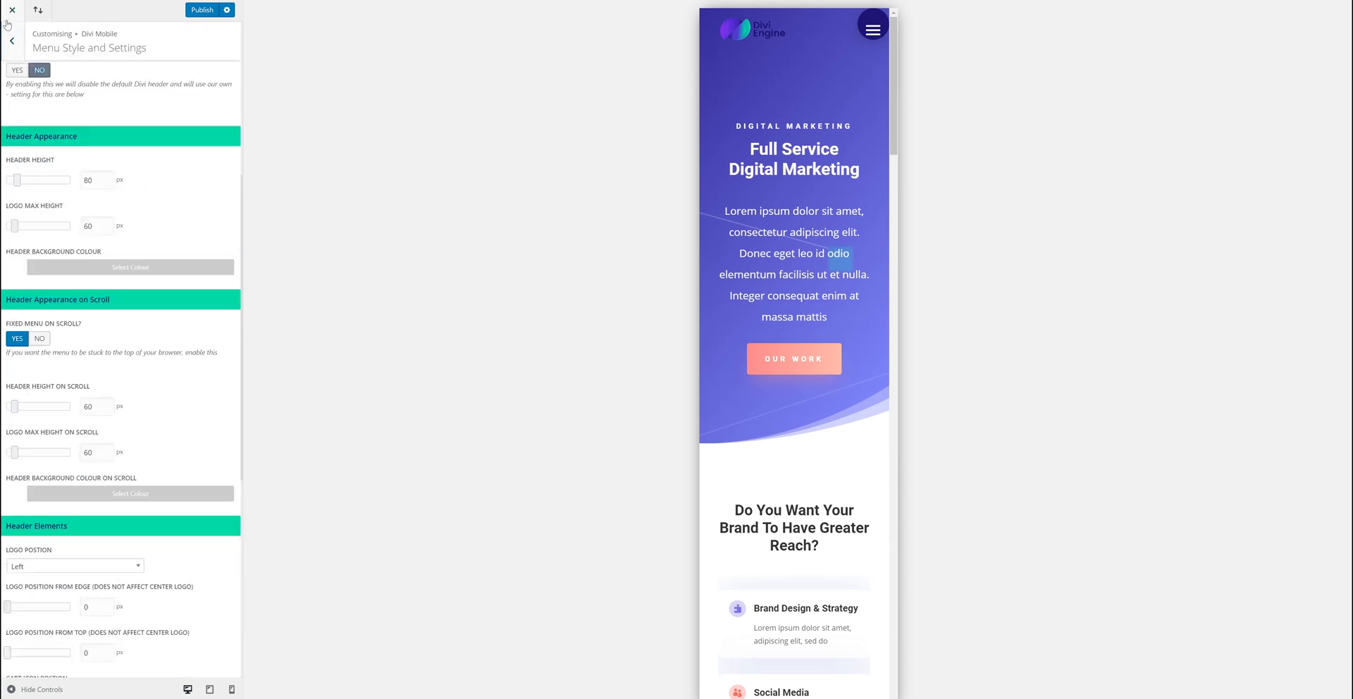
click(11, 39)
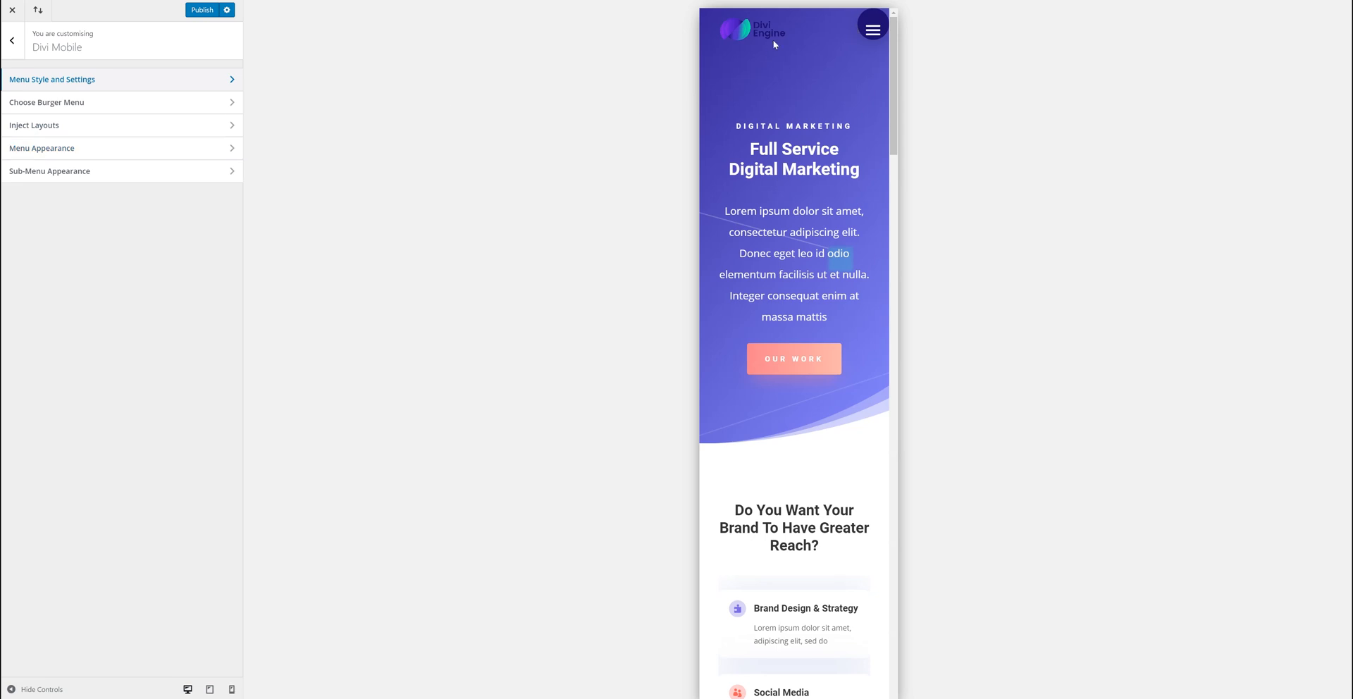
Step: Expand the preview's hamburger menu showing Home, Portfolio, Services, Store and Contact, visiting Sub-Menu Appearance
click(873, 26)
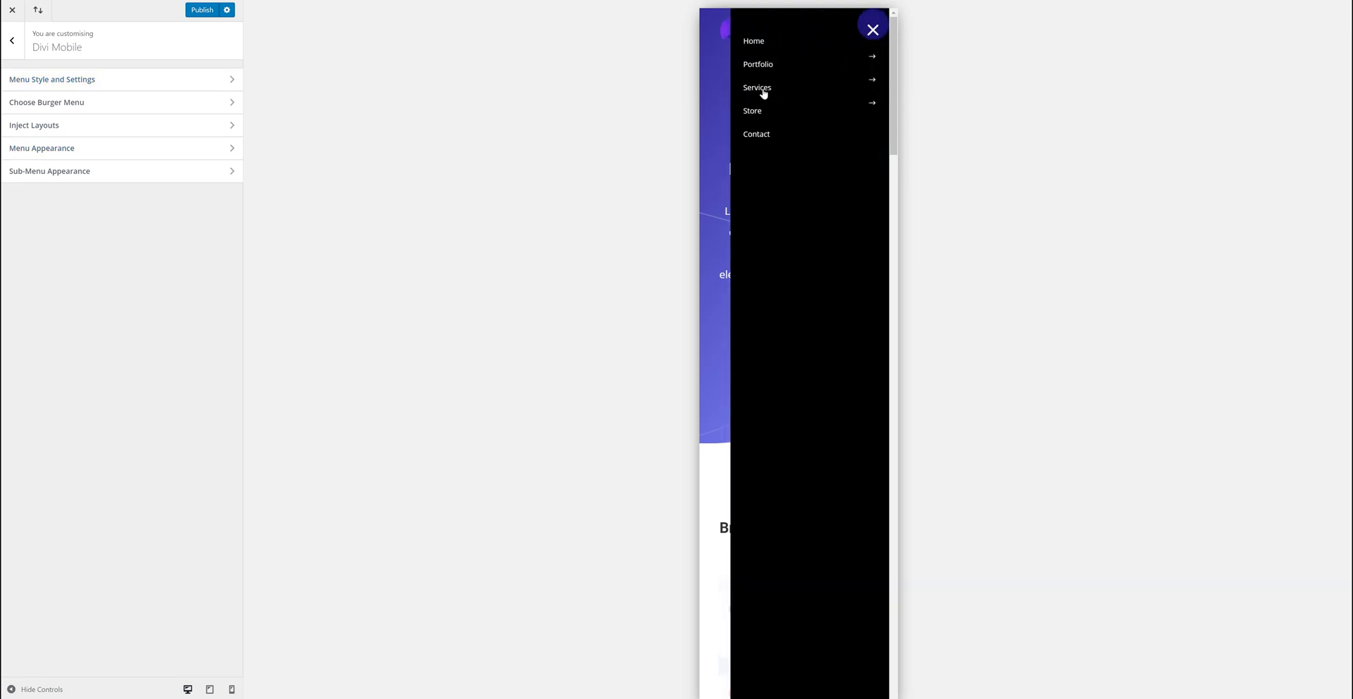
click(50, 170)
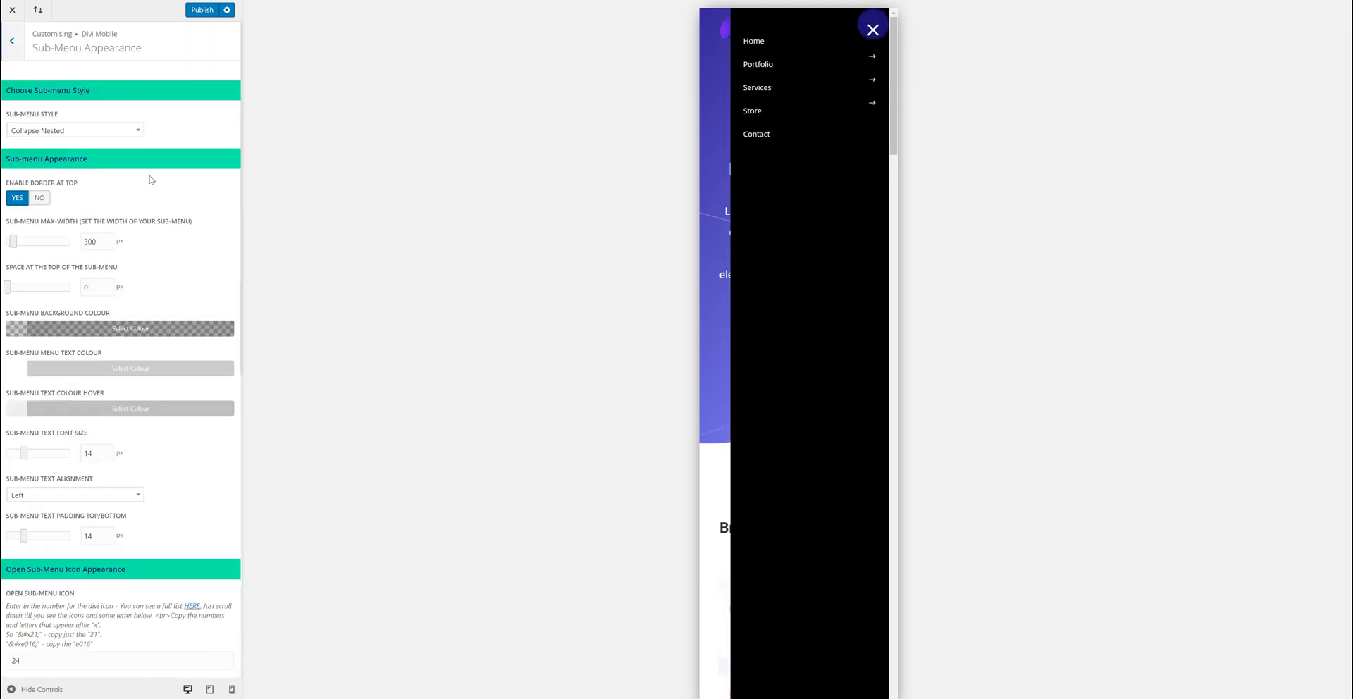
click(872, 88)
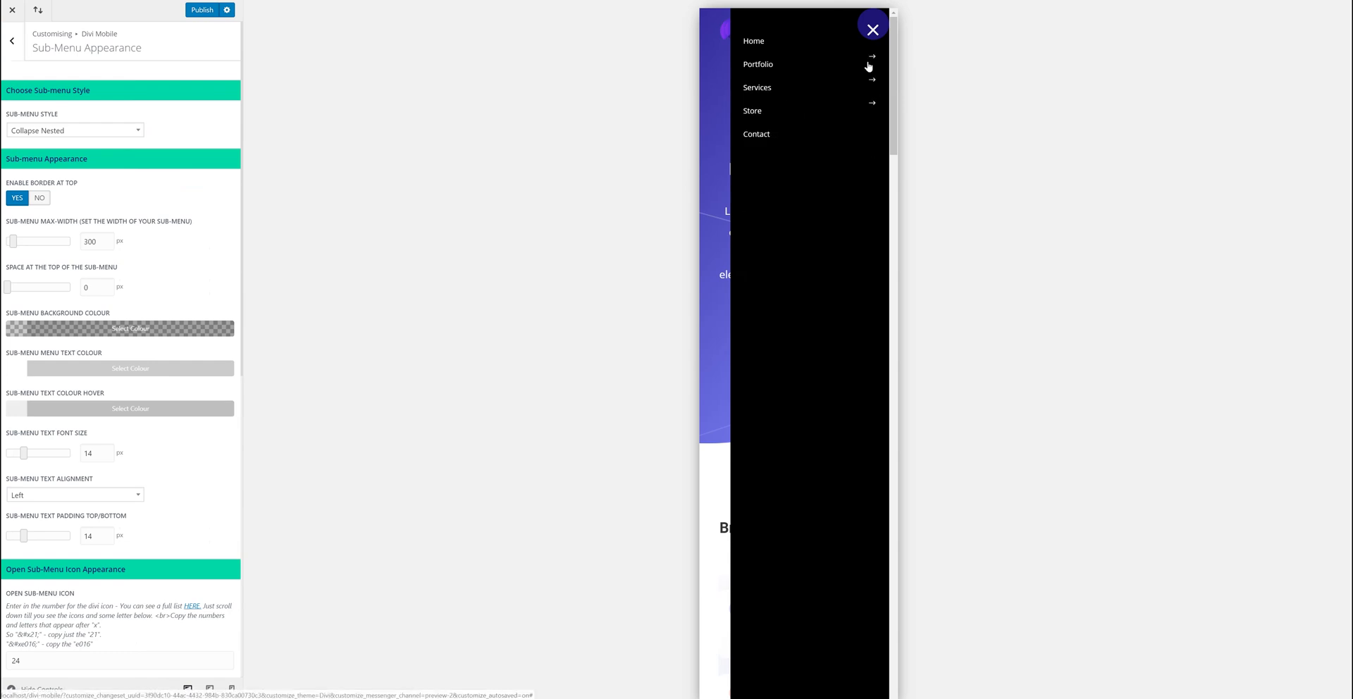
click(12, 41)
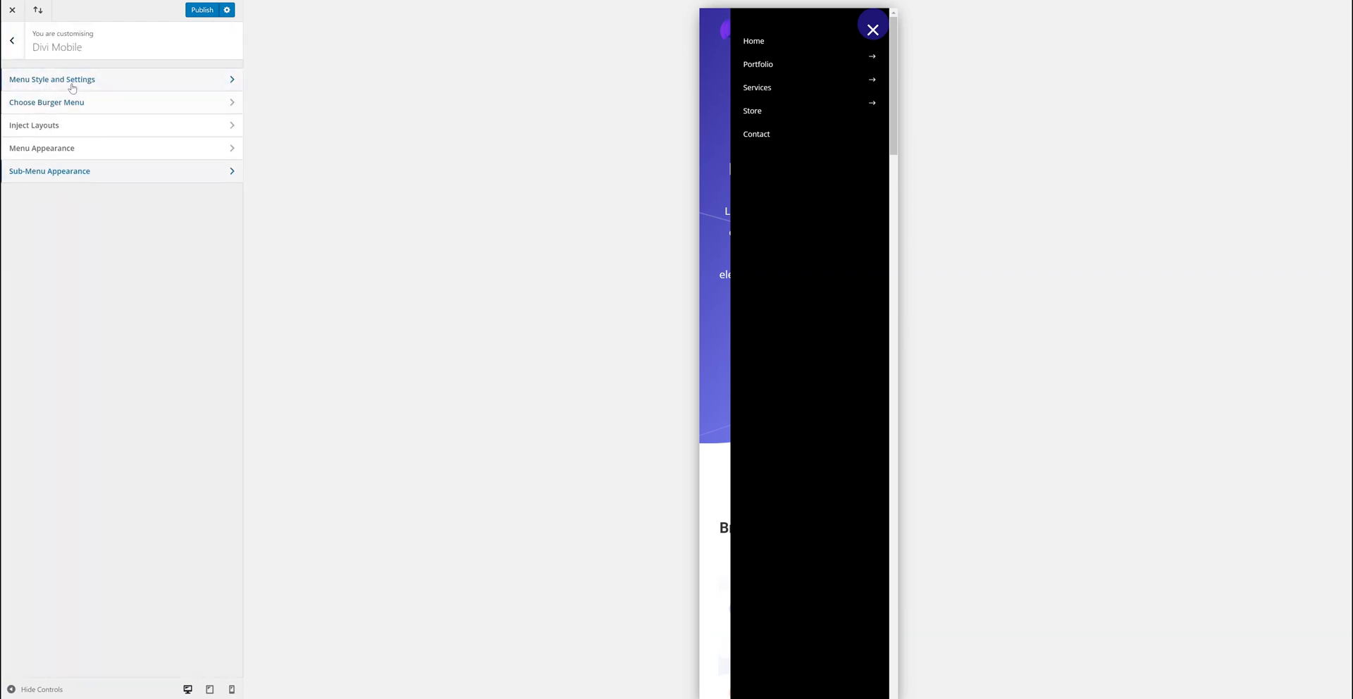
mouse_move(131, 86)
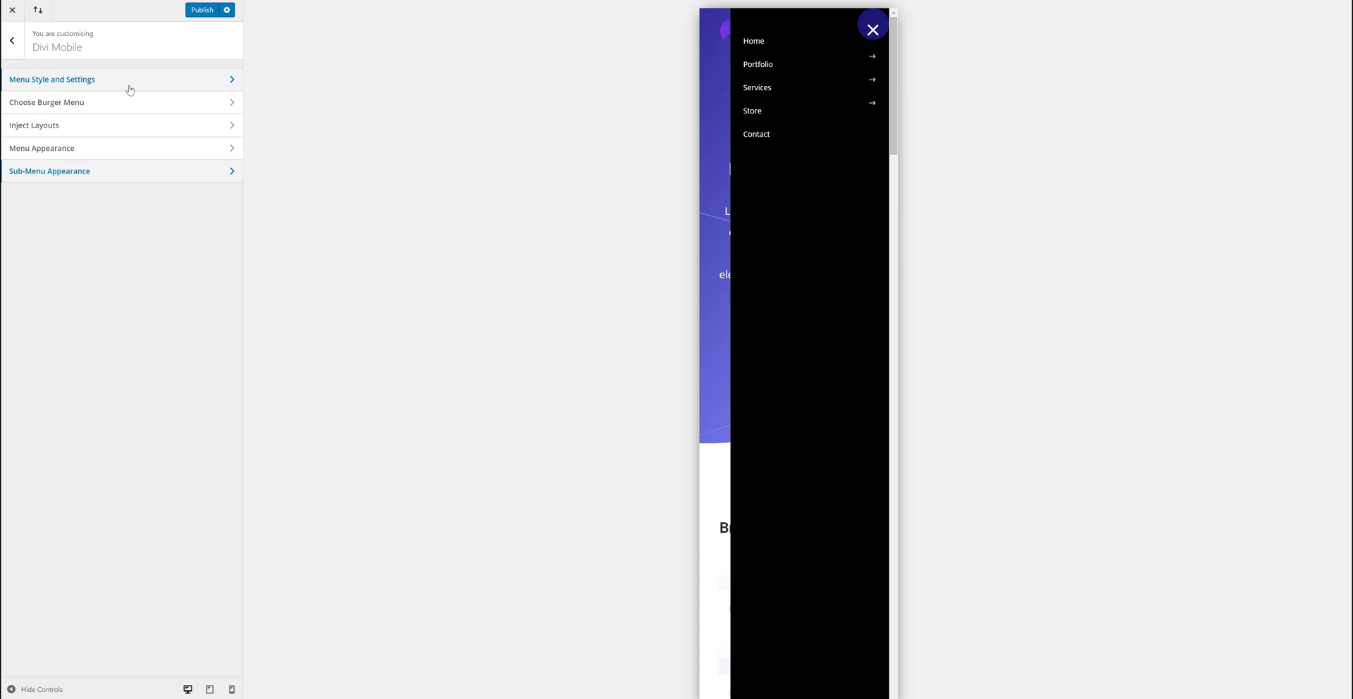
mouse_move(35, 89)
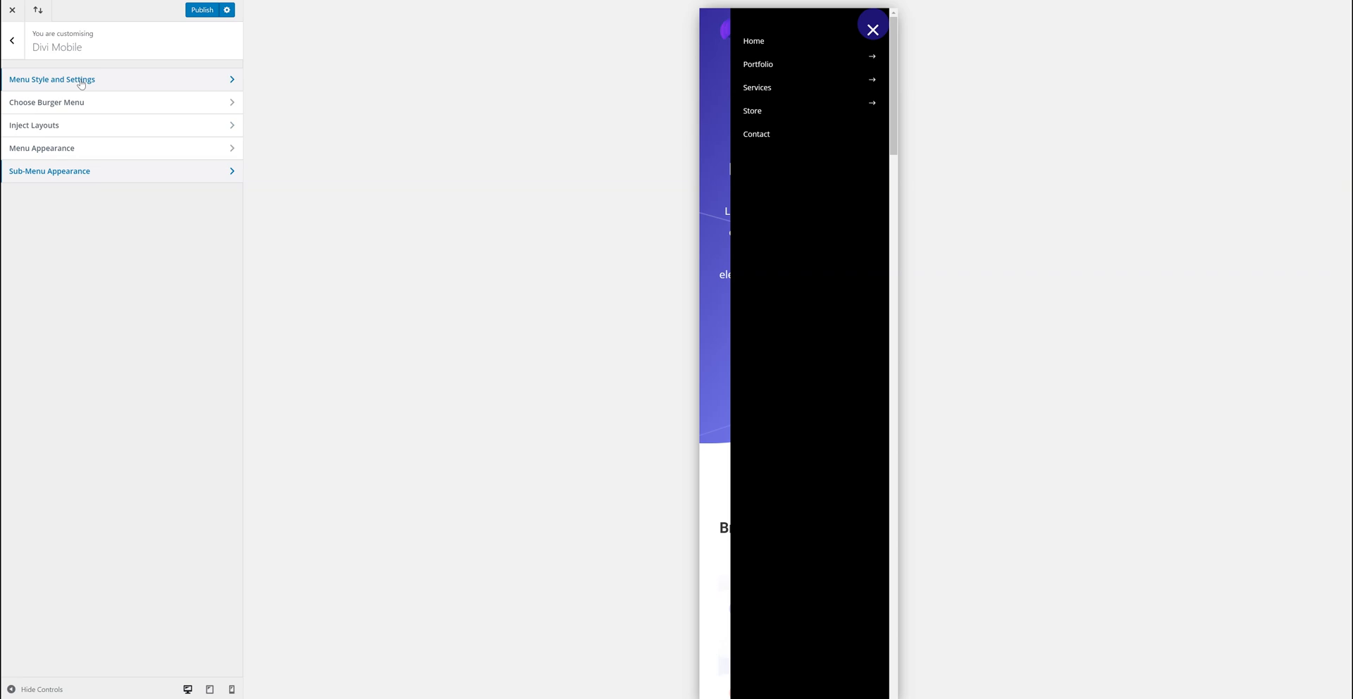
Step: Show Menu Style and Settings with Mobile preview and the Side Slide layout, menu still open
click(52, 80)
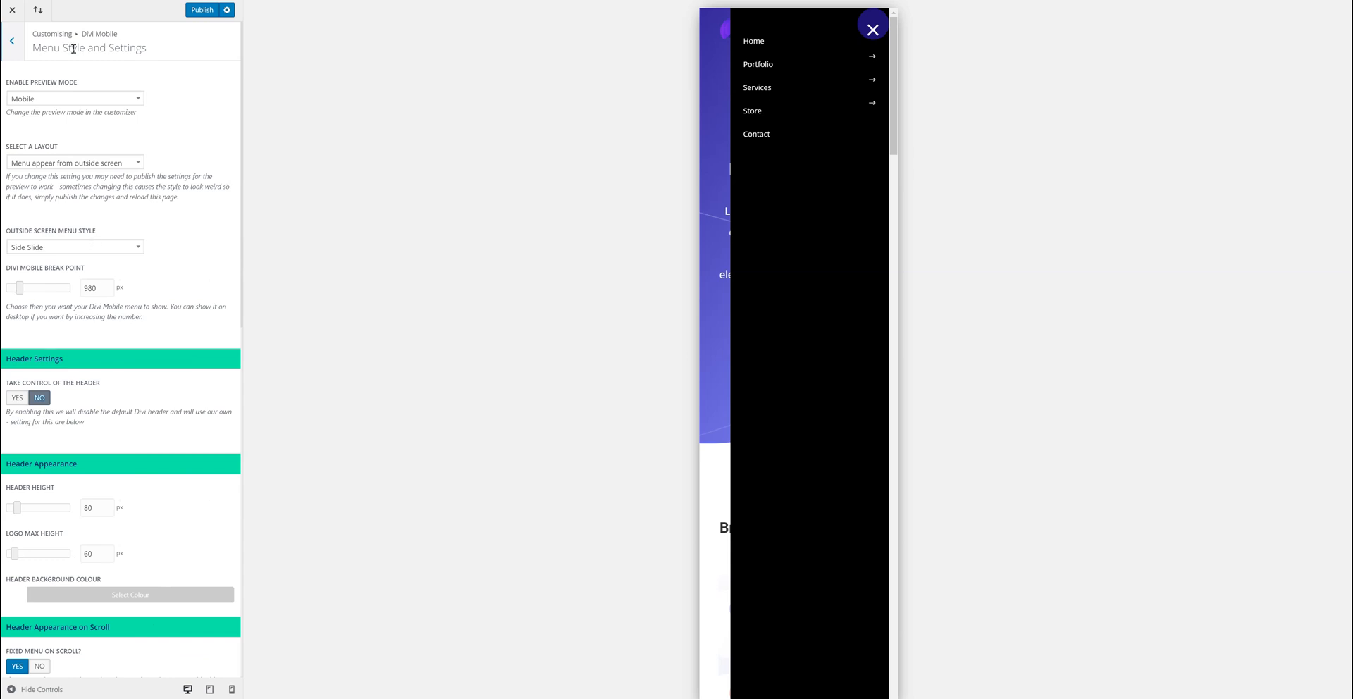
Step: In Menu Appearance, recolour the Menu Background Colour from black to a teal shade
click(11, 41)
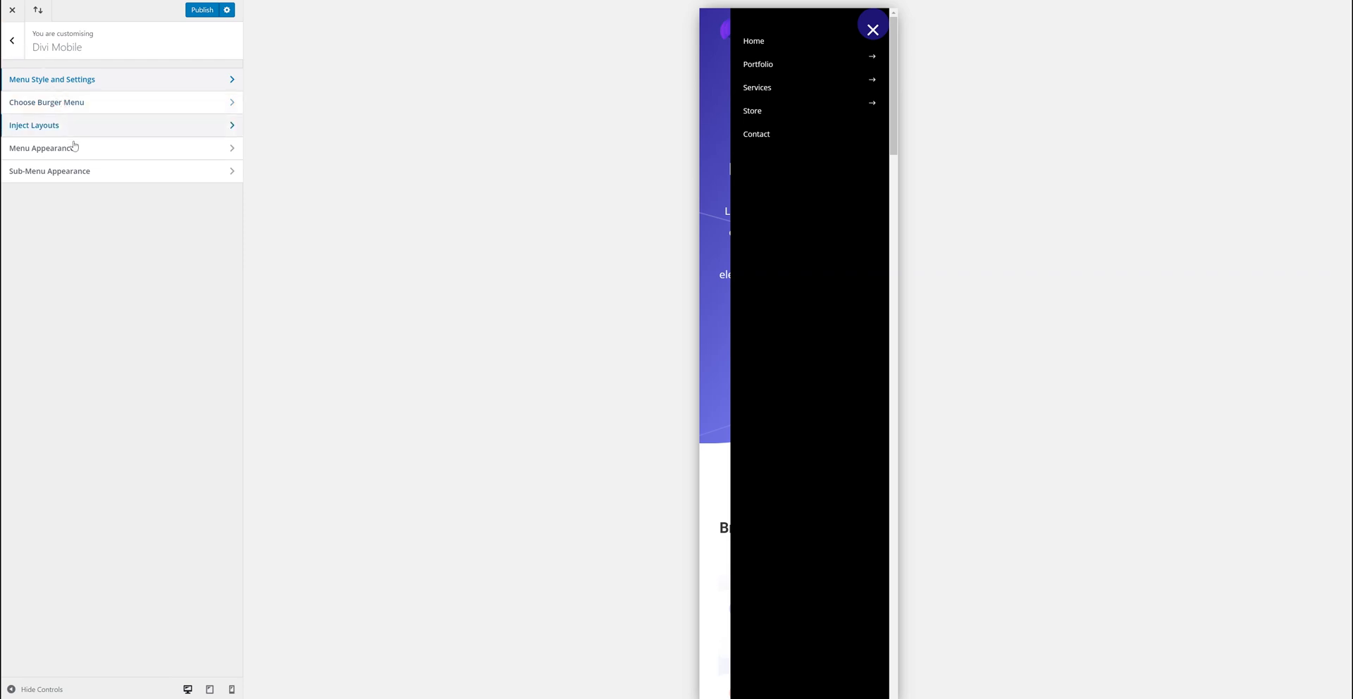
click(41, 147)
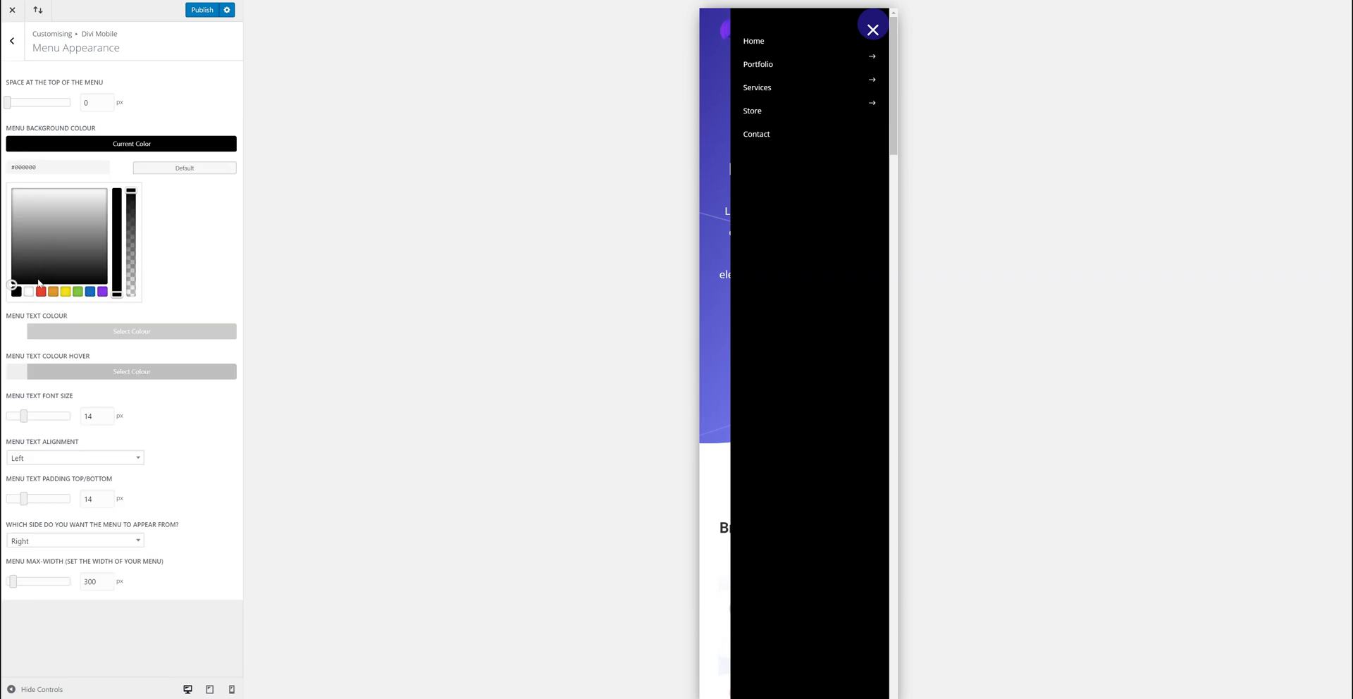
click(61, 210)
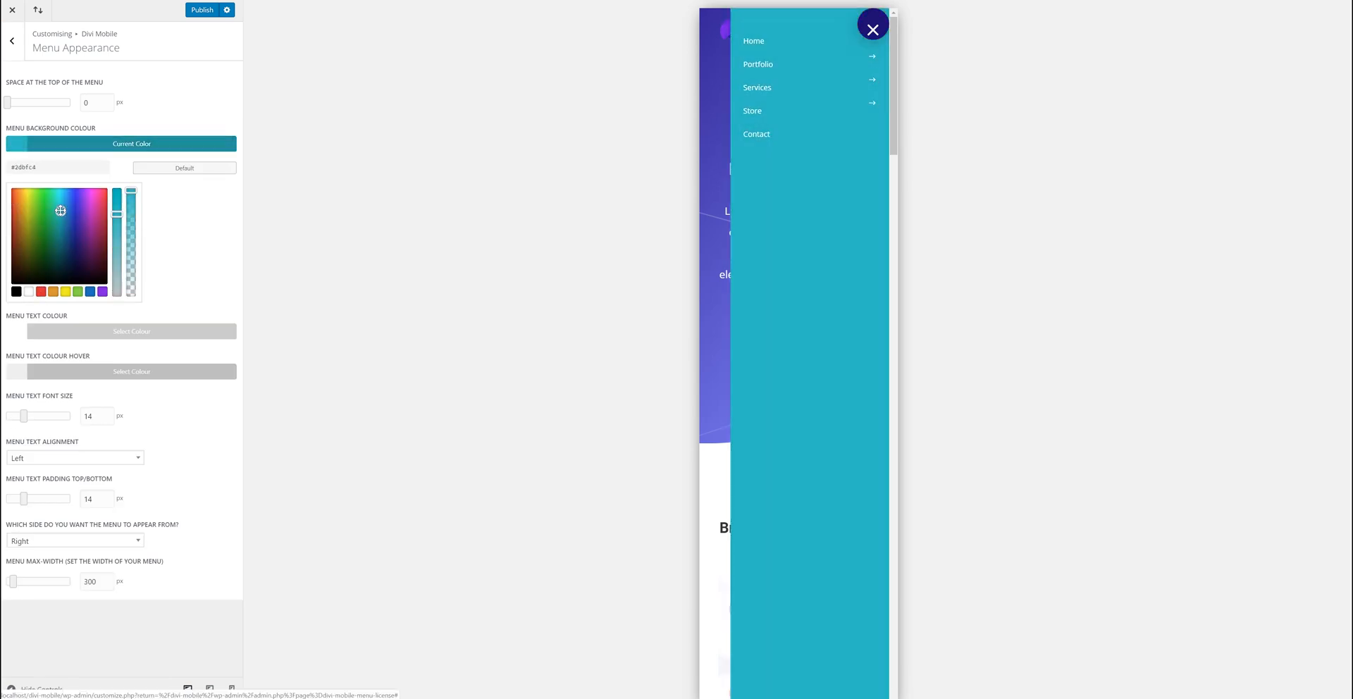